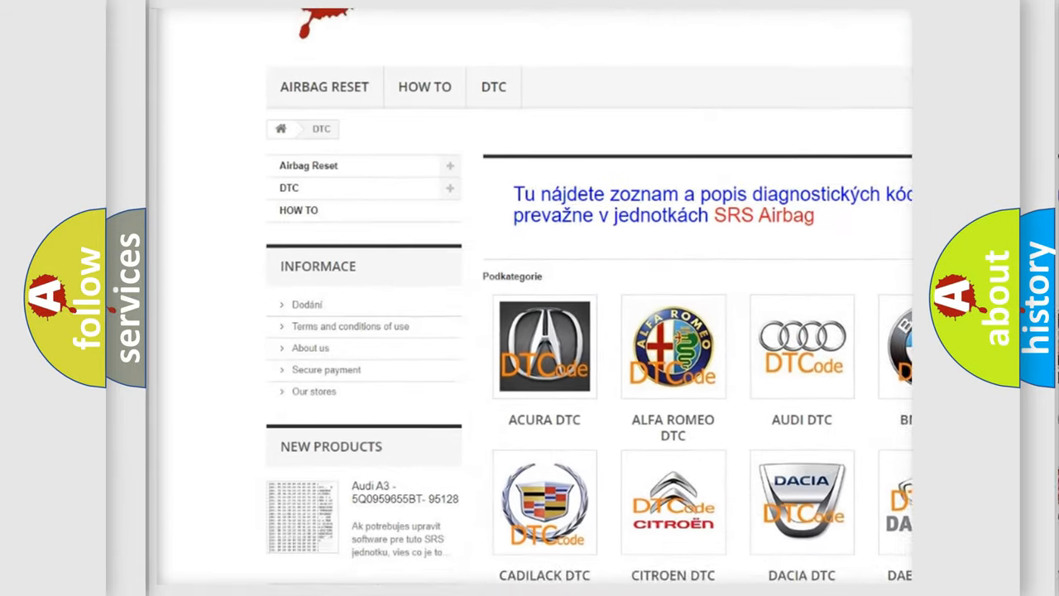
{"action": "scroll", "scroll_direction": "down", "scroll_amount": 3}
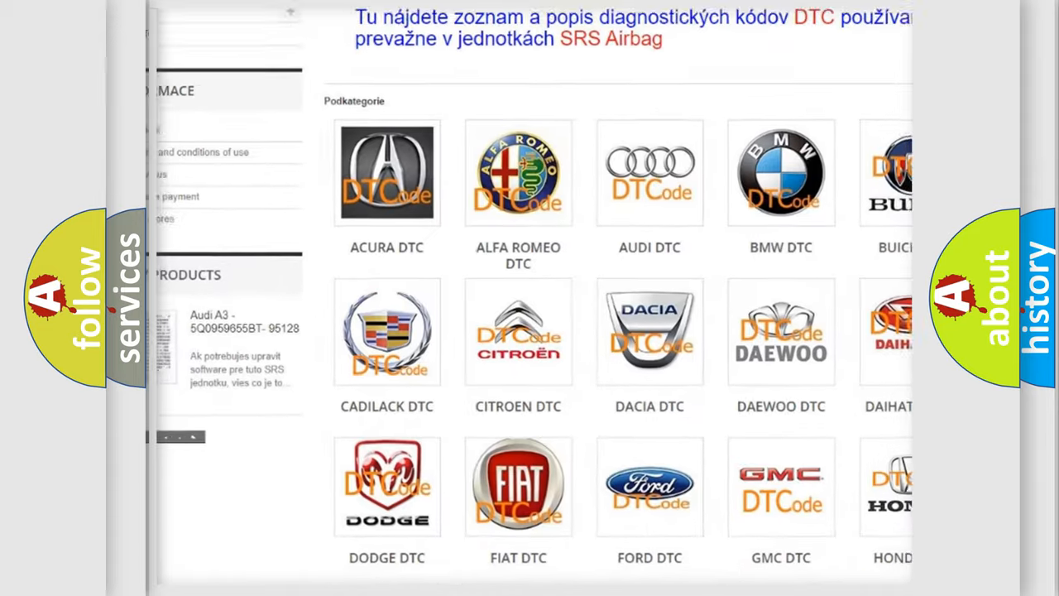